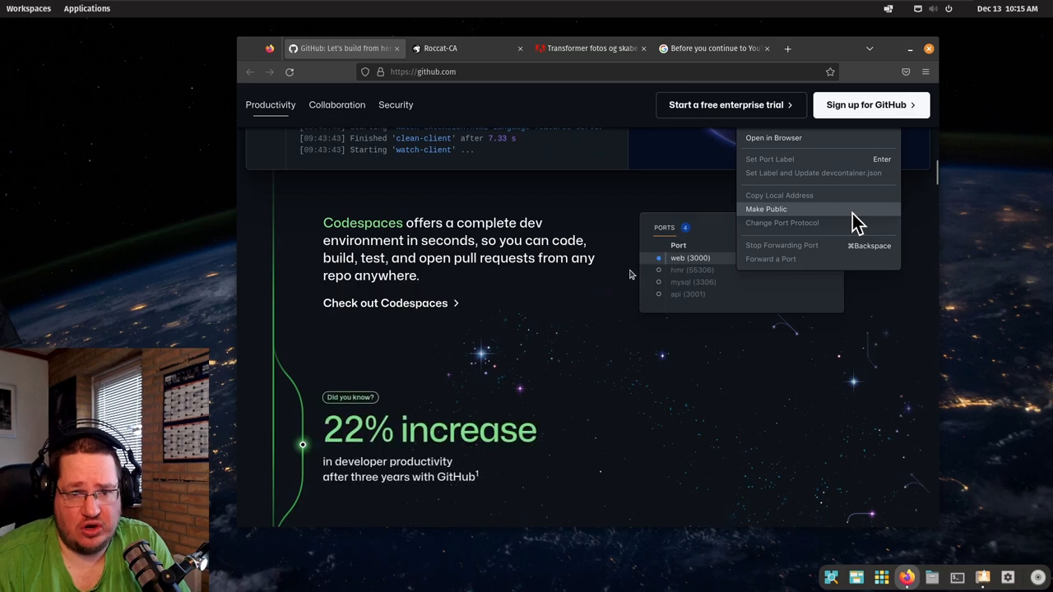
mouse_move(596, 368)
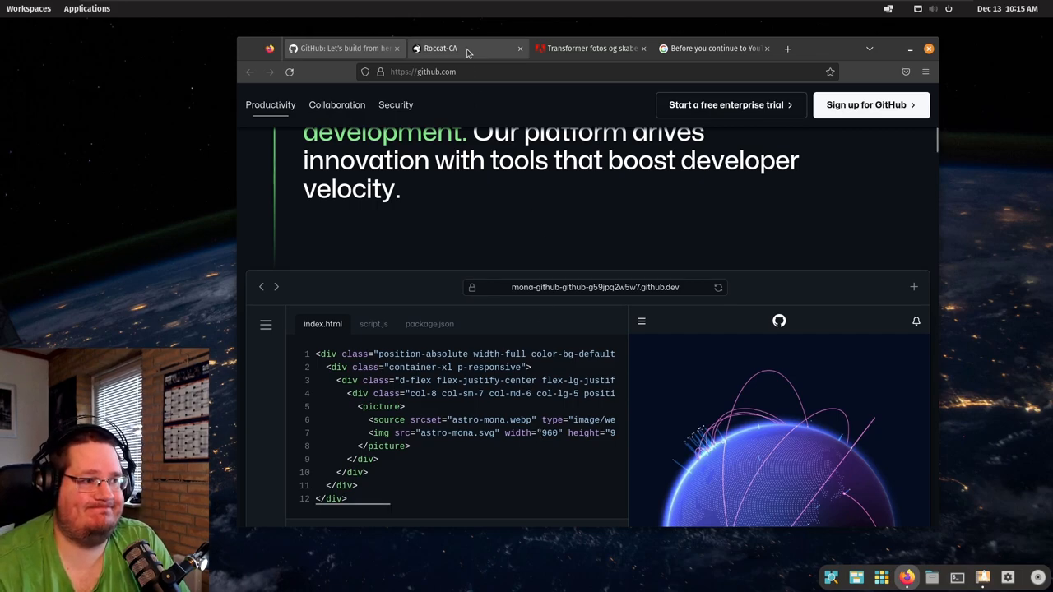
Step: Browse the Roccat store from the keyboard banner through gaming gear to the mouse reviews, then move to Adobe
click(441, 48)
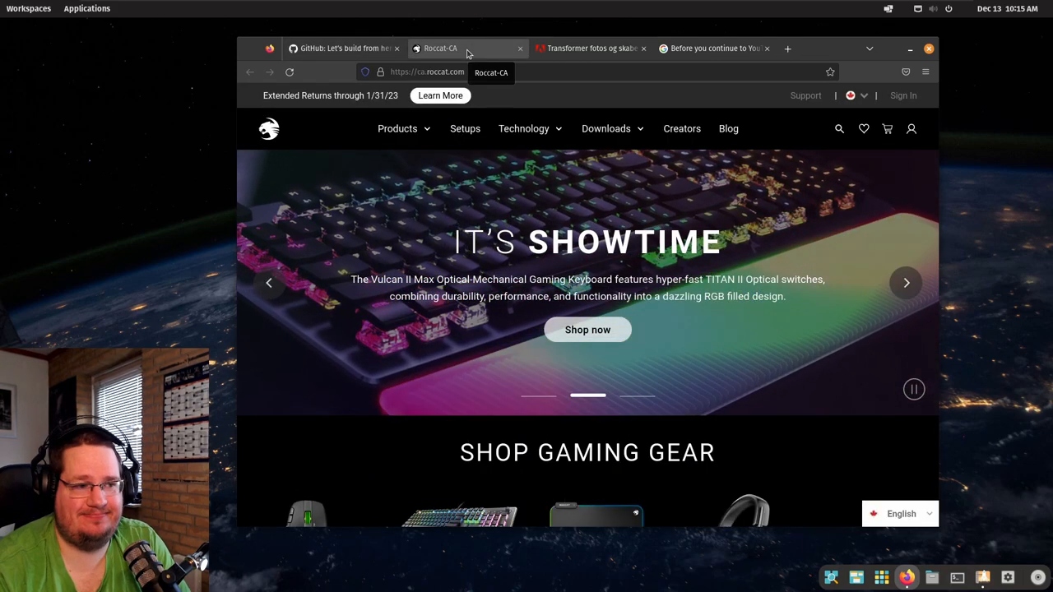
scroll(down, 3)
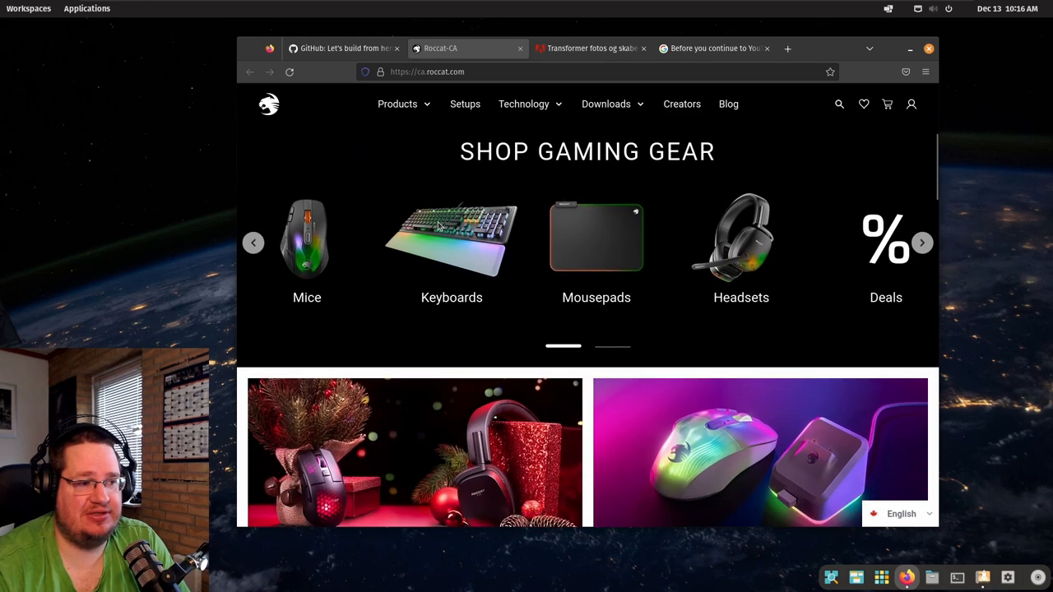
scroll(down, 3)
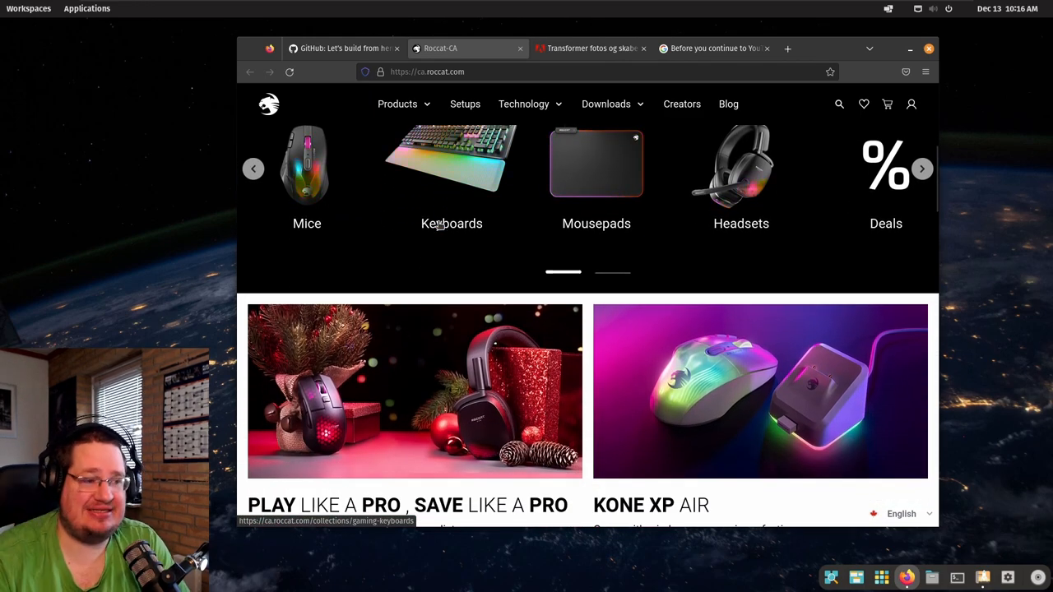
scroll(down, 3)
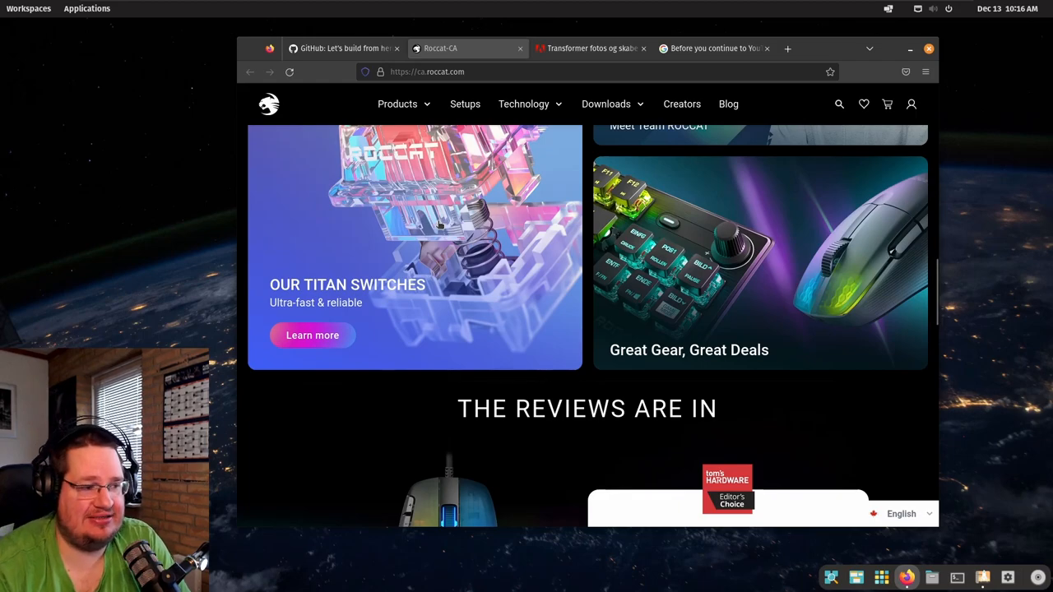
scroll(up, 3)
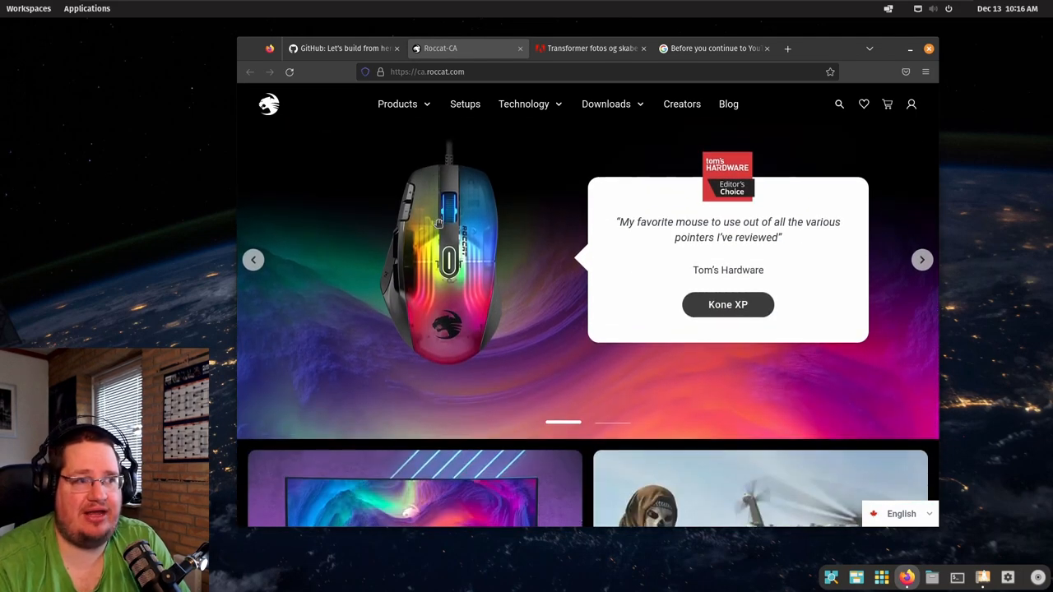
click(589, 48)
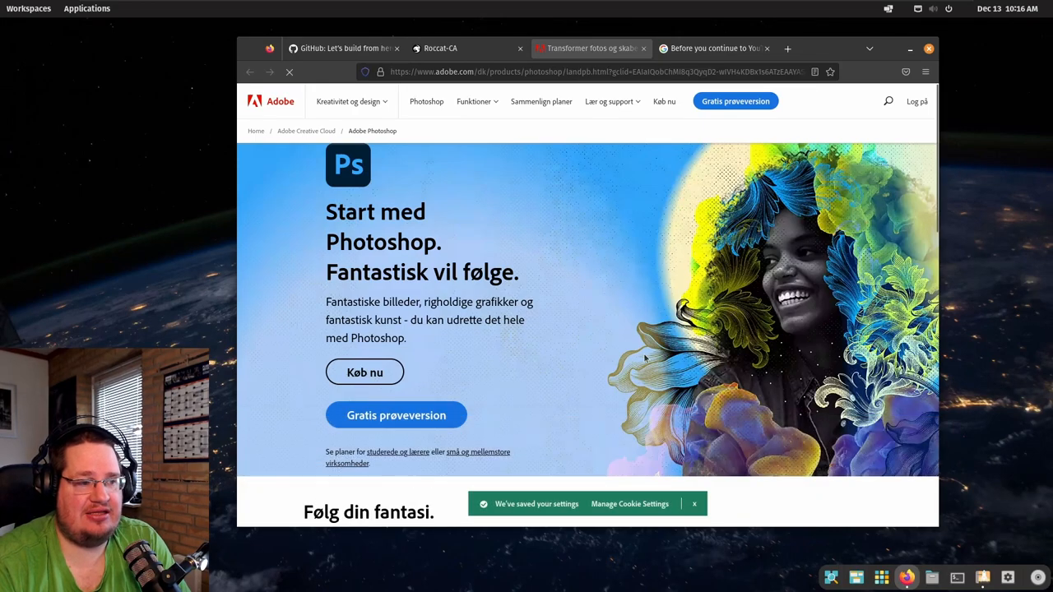
Step: Scroll the Photoshop trial page to 'Følg din fantasi', dismiss the cookie notice, and switch to YouTube
scroll(down, 3)
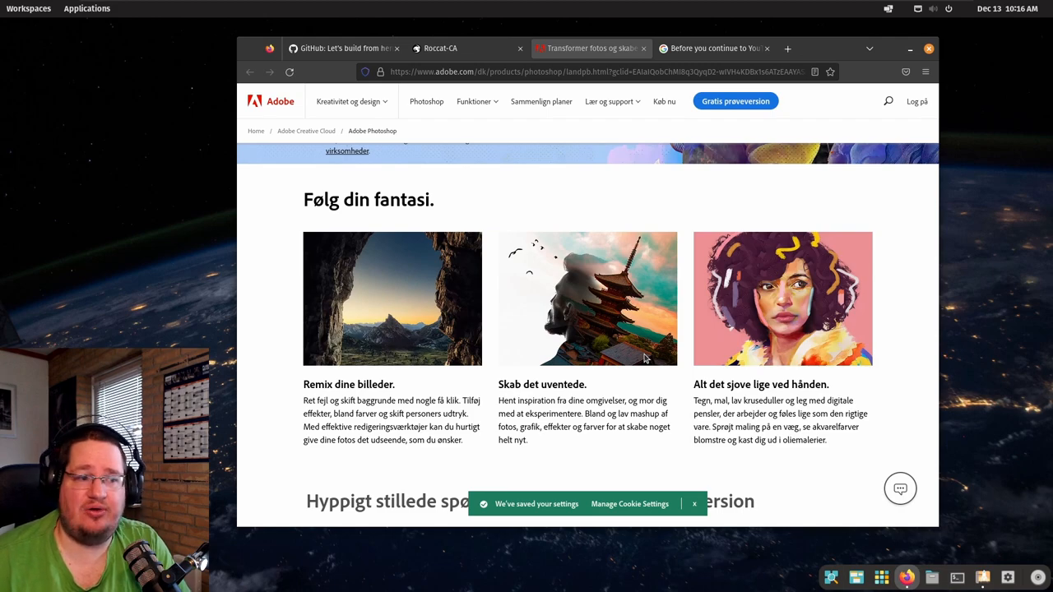
click(694, 503)
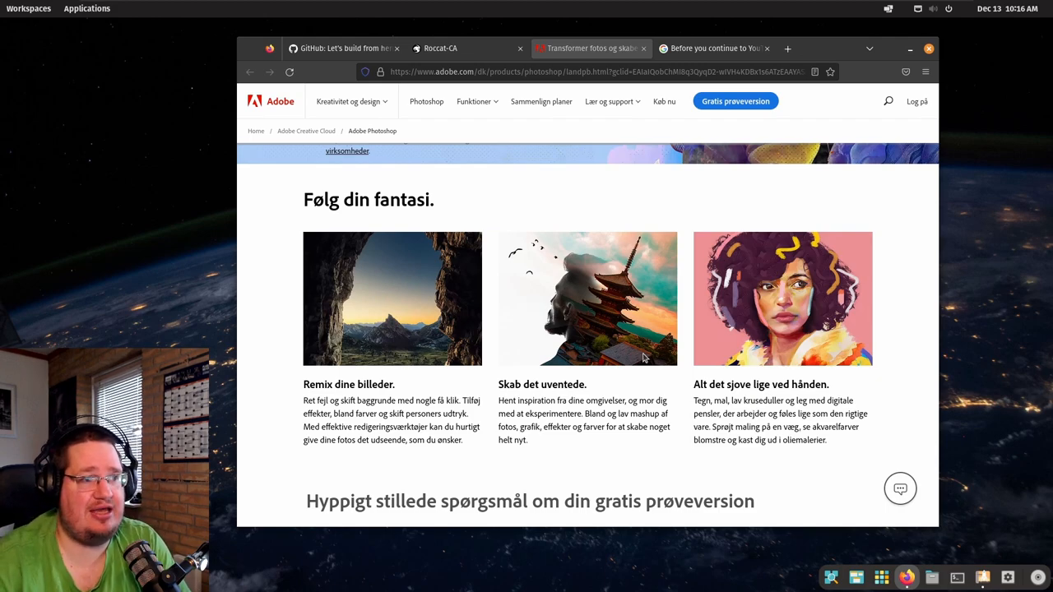
click(711, 48)
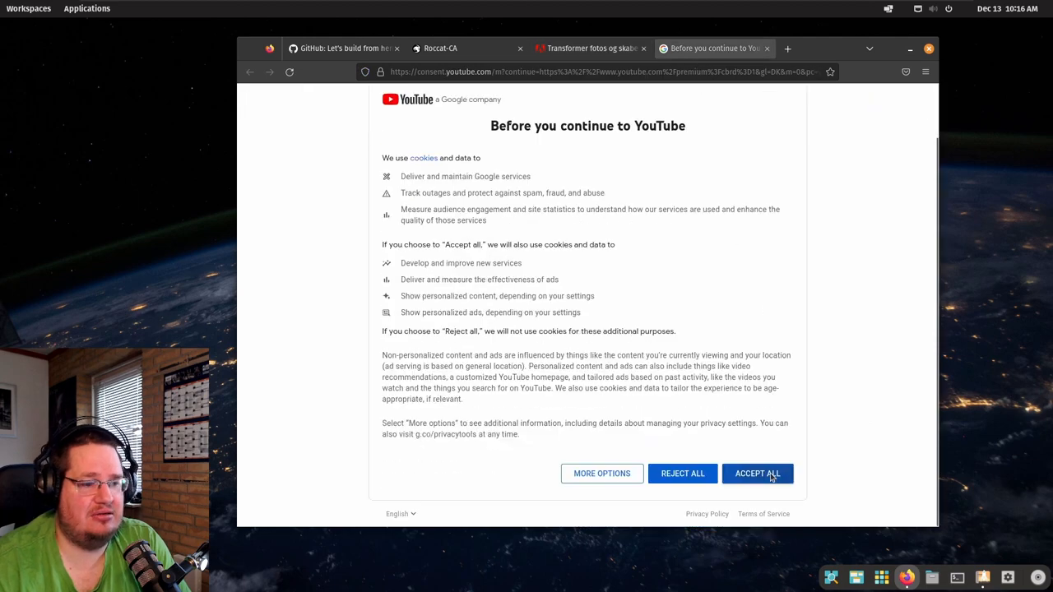
Step: Accept all YouTube cookies and go to the YouTube home page with Shorts
click(757, 473)
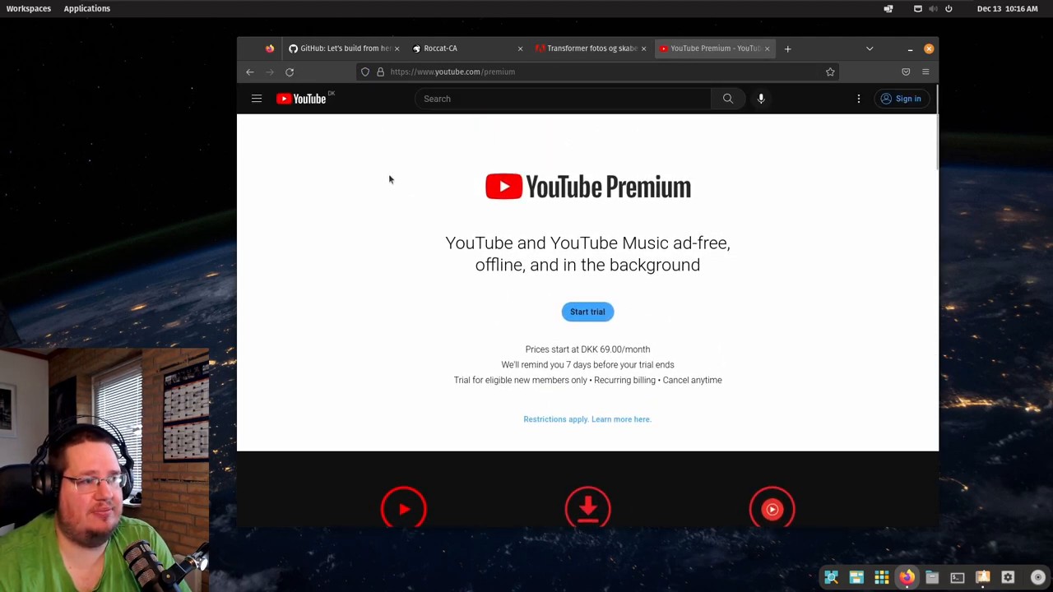
click(305, 99)
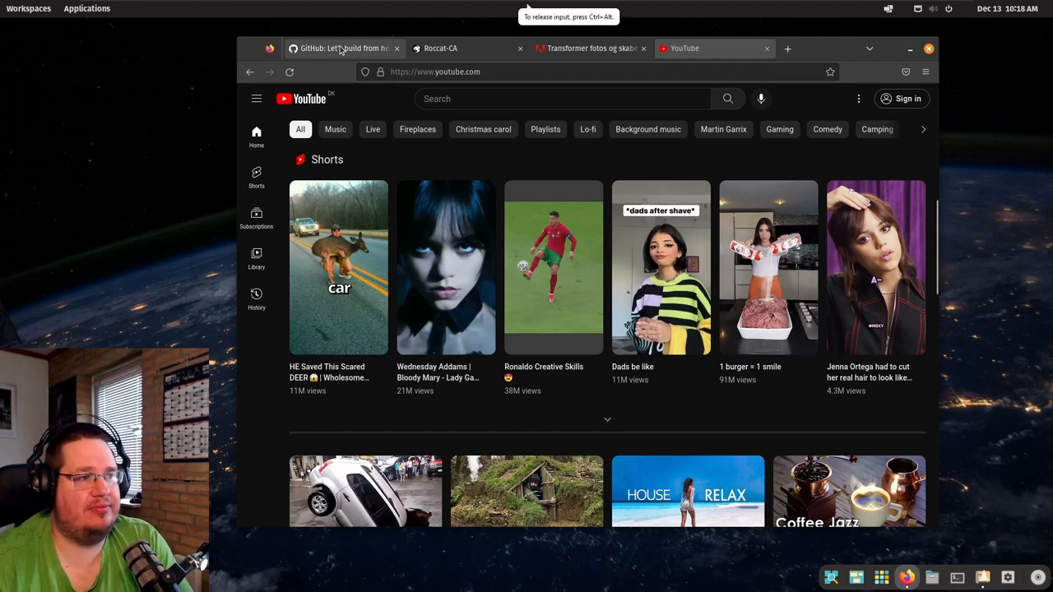
Step: Revisit GitHub briefly, then browse the Roccat store down to the wallpapers, Stellar Wireless and Warzone 2 banners
click(342, 48)
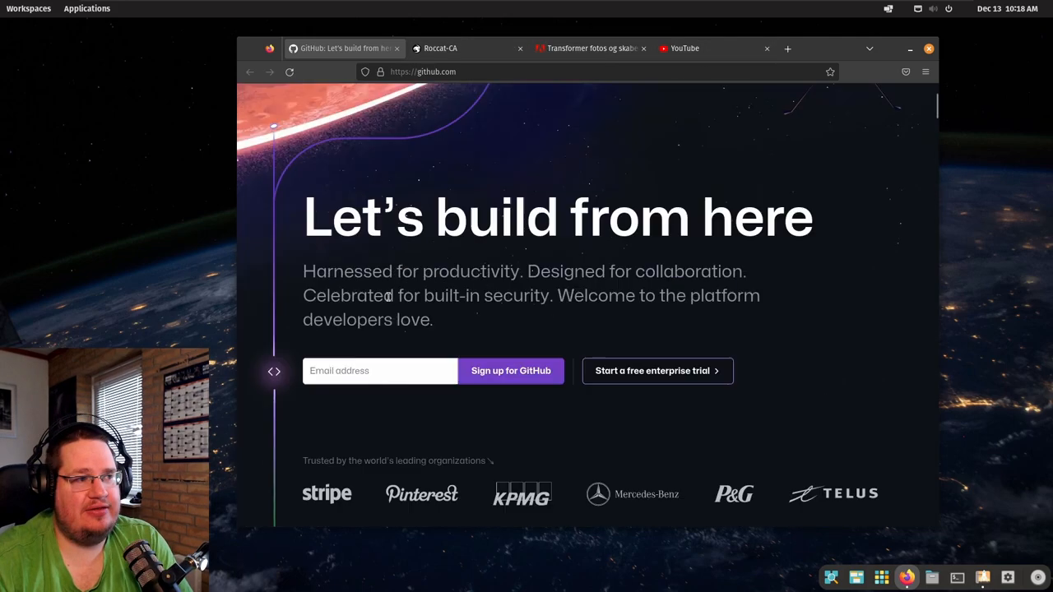
click(441, 48)
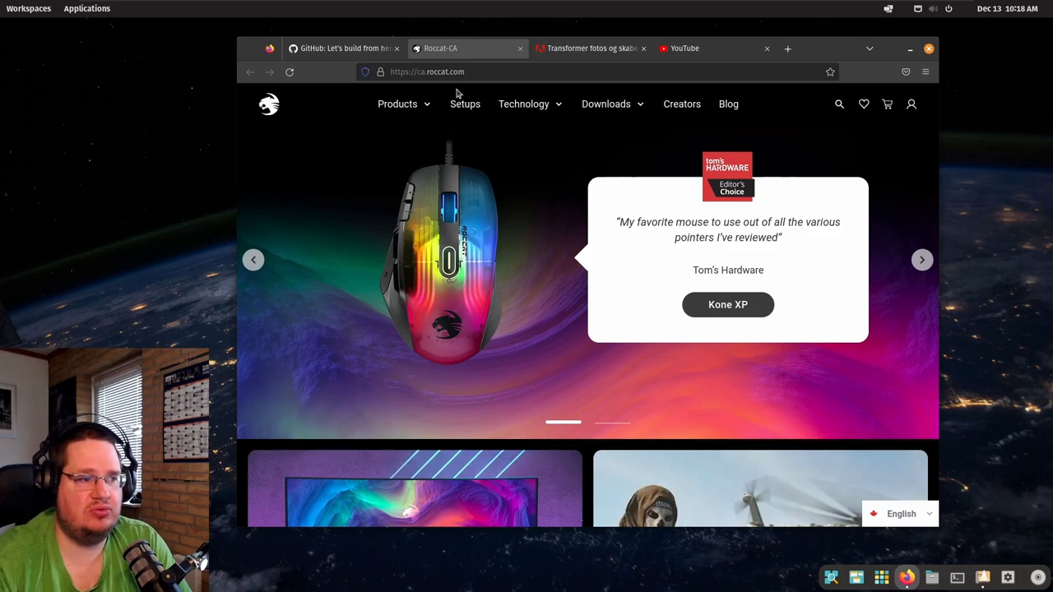
scroll(down, 3)
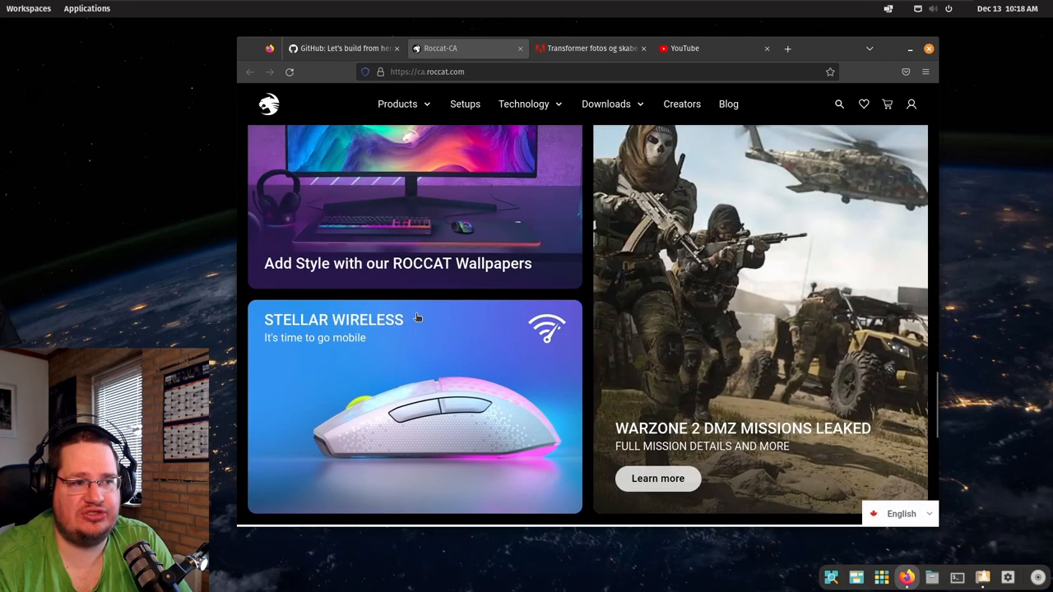
scroll(up, 3)
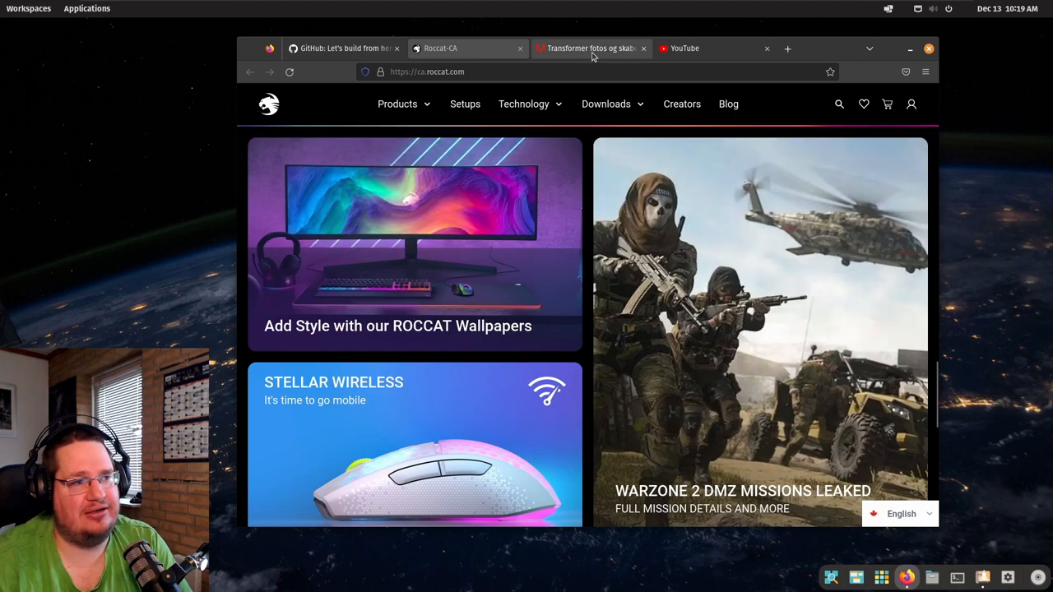
Step: Show the Adobe Photoshop free-trial FAQ section
click(589, 48)
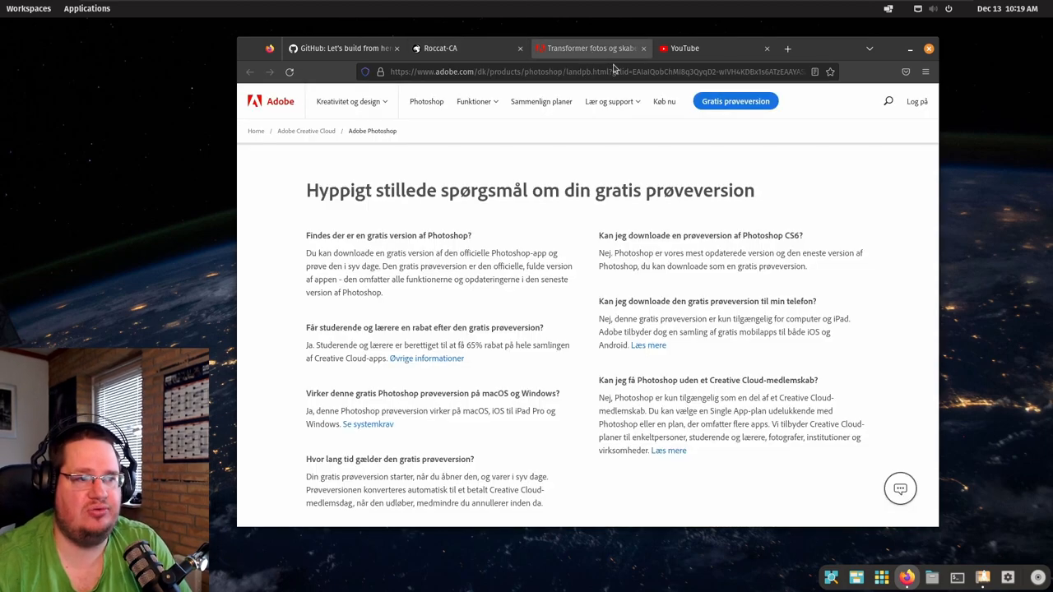
scroll(up, 3)
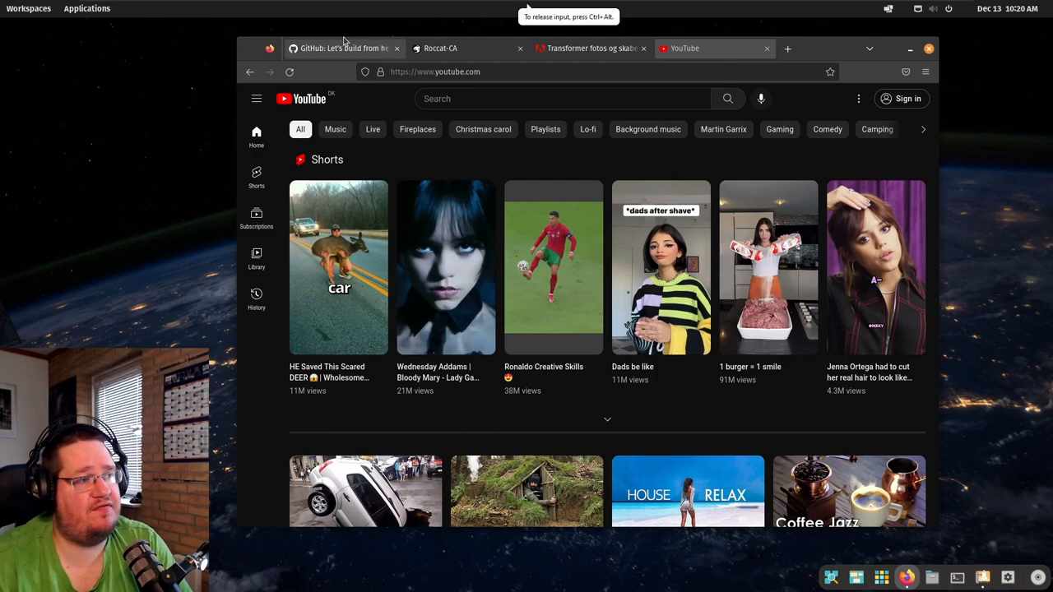
Step: Scroll the GitHub page and the YouTube home feed past Shorts to more videos
click(342, 48)
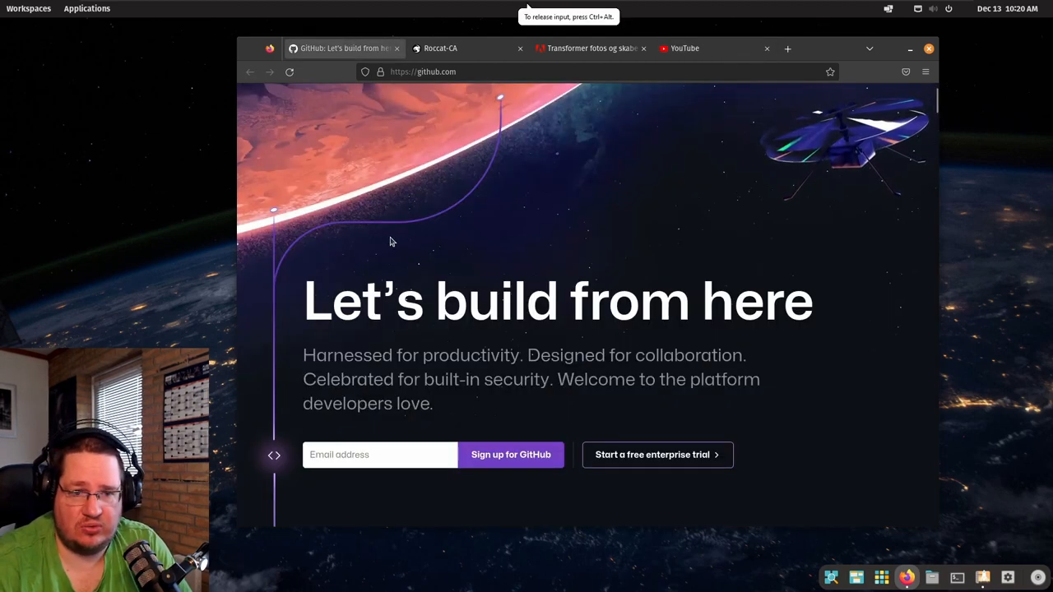
scroll(down, 3)
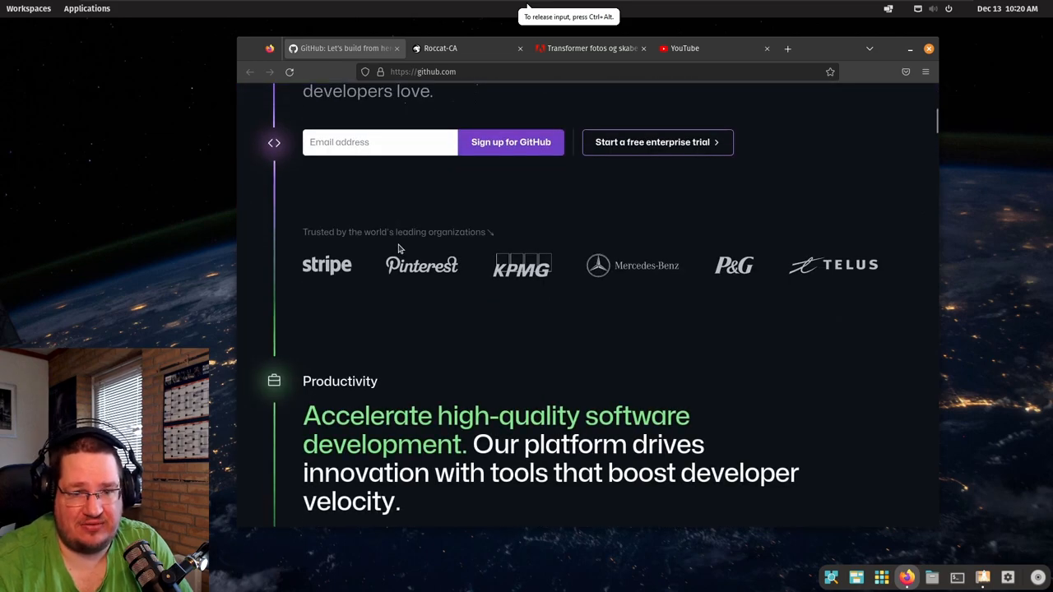
mouse_move(436, 304)
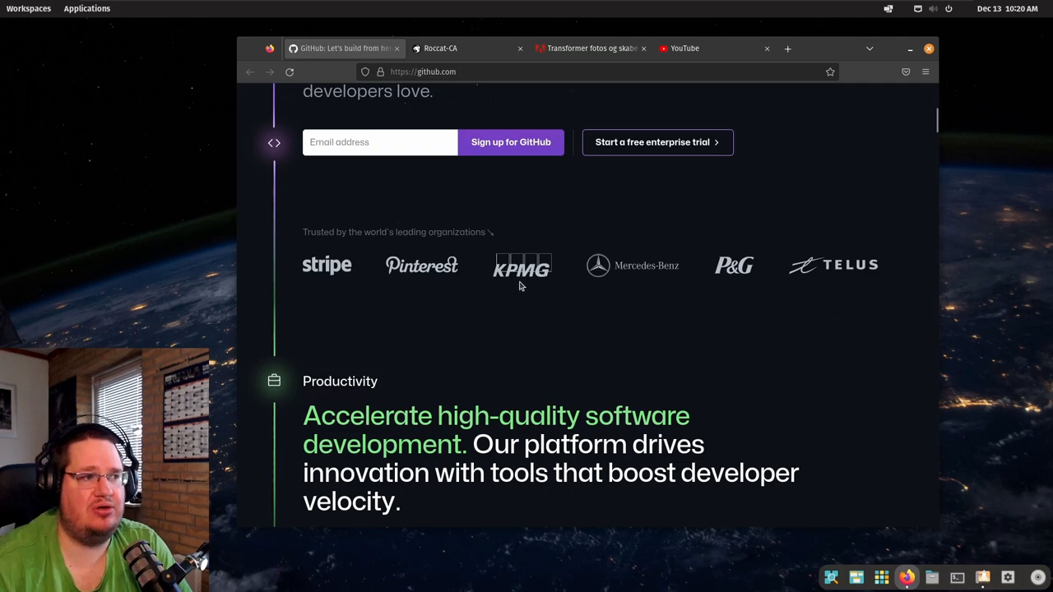
click(684, 48)
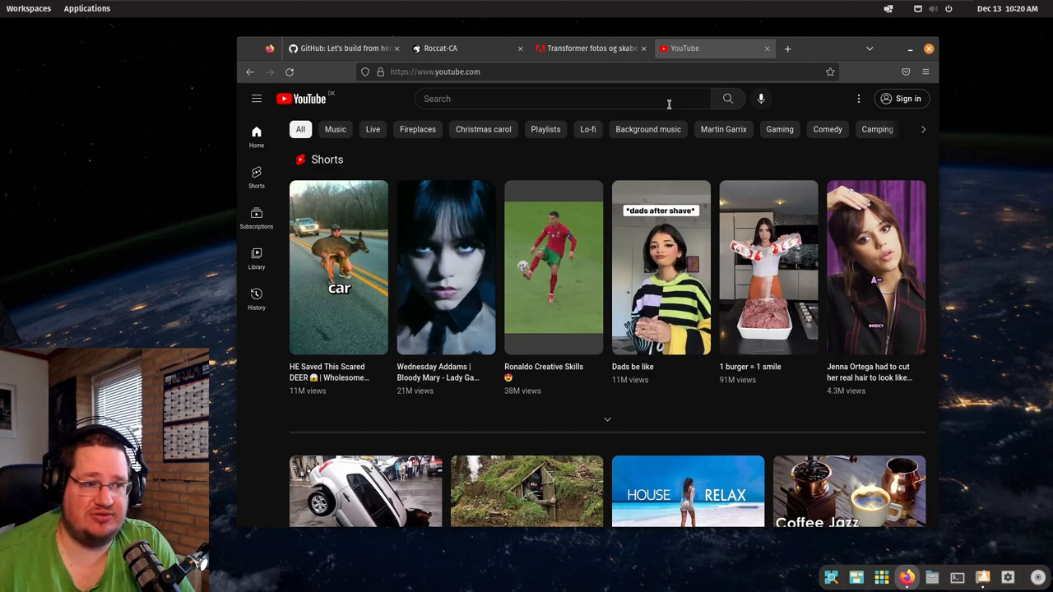
scroll(down, 3)
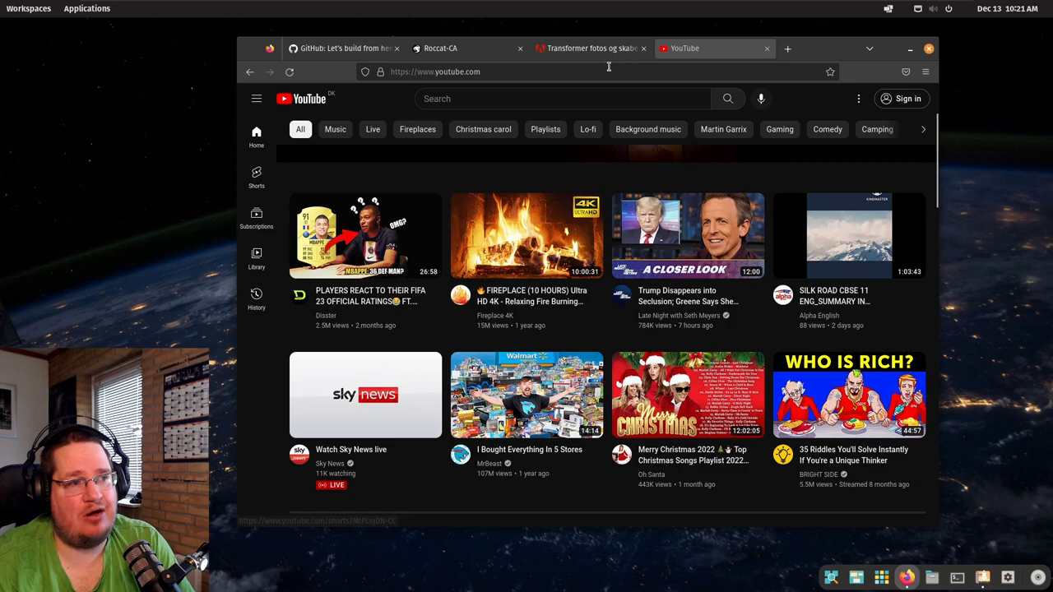
Step: Alternate between the Roccat store homepage and the Adobe Photoshop landing page, ending on Photoshop
click(441, 48)
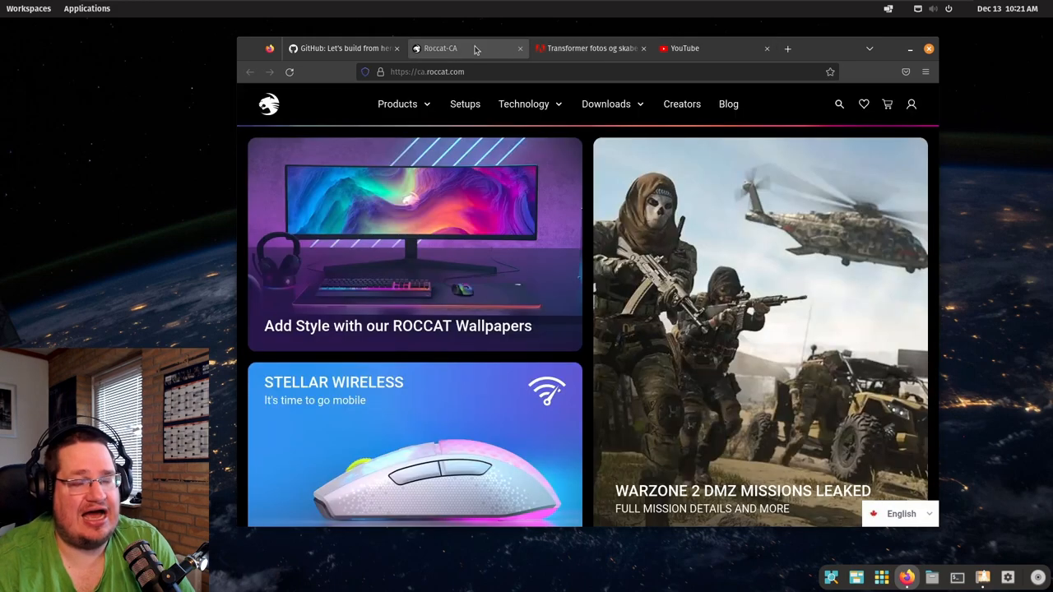
mouse_move(469, 48)
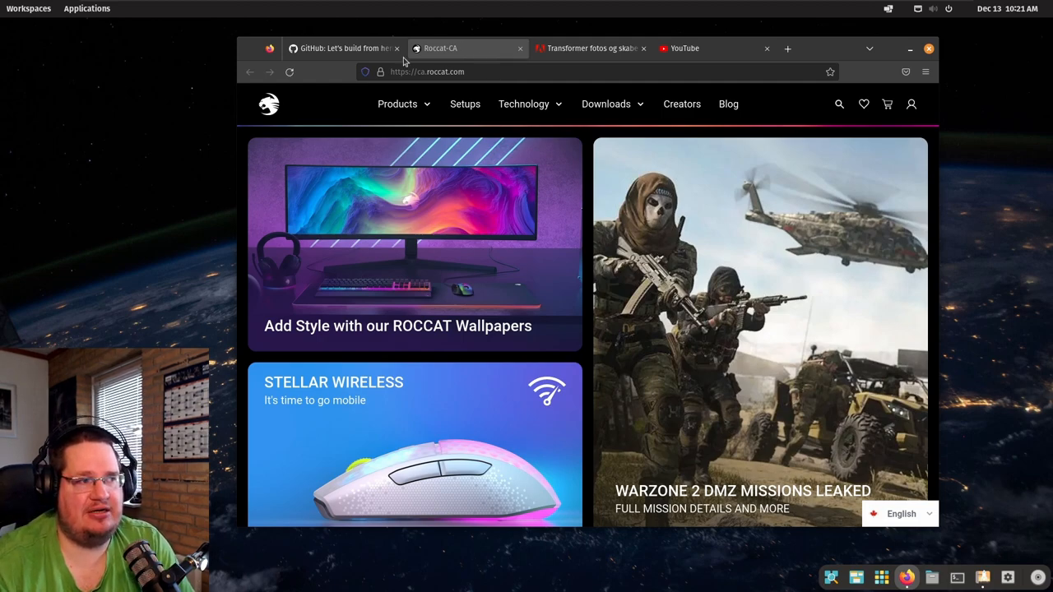
click(343, 48)
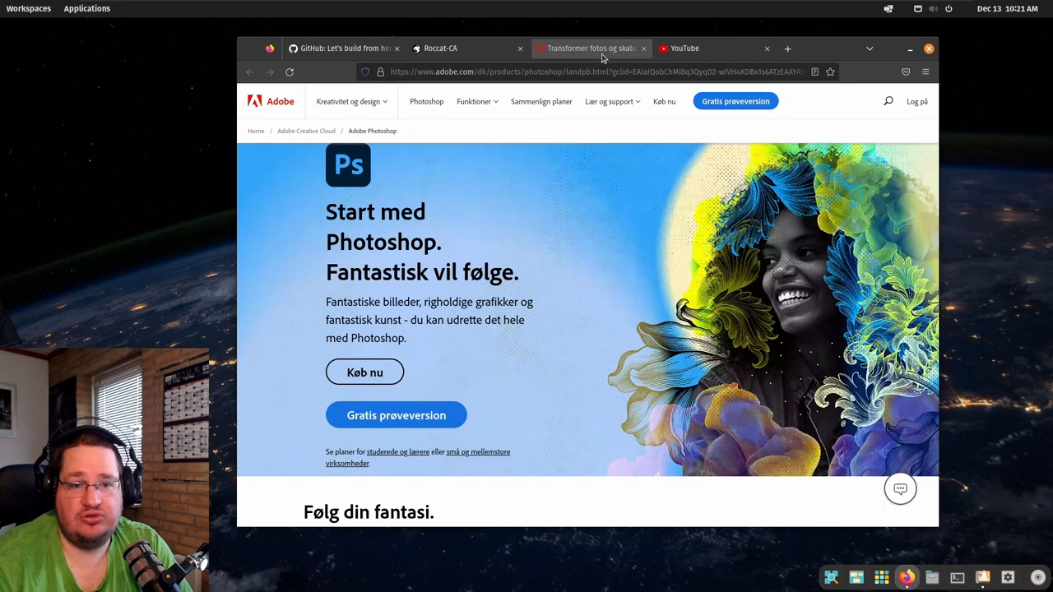
click(467, 48)
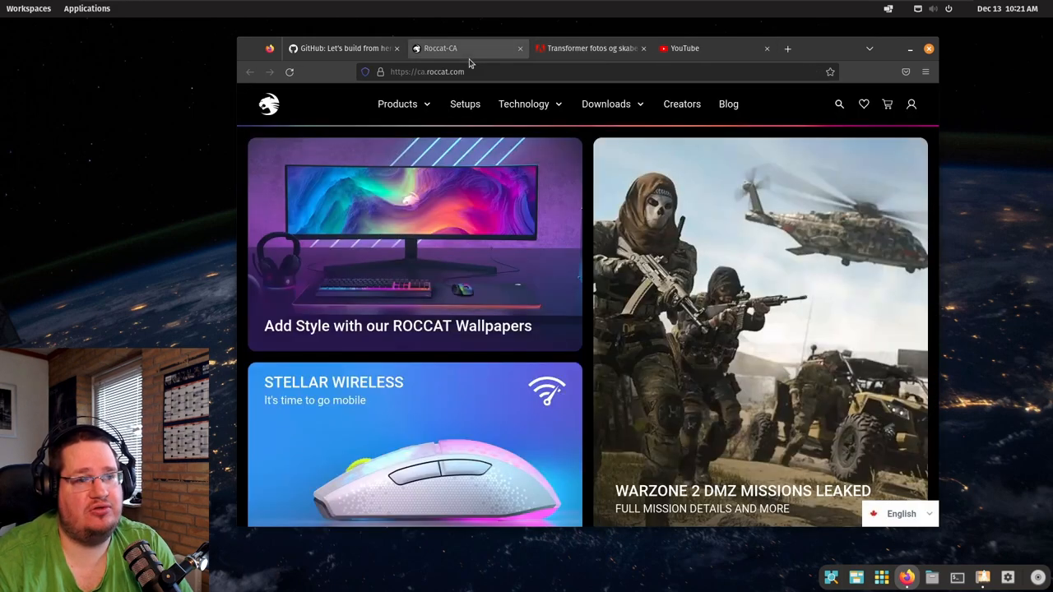
mouse_move(469, 63)
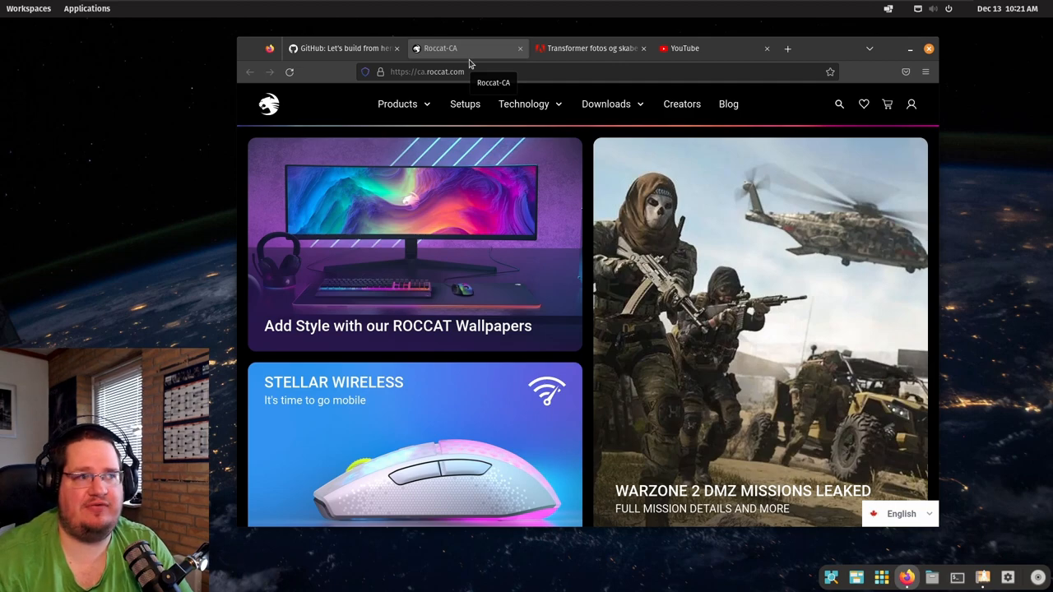
click(684, 47)
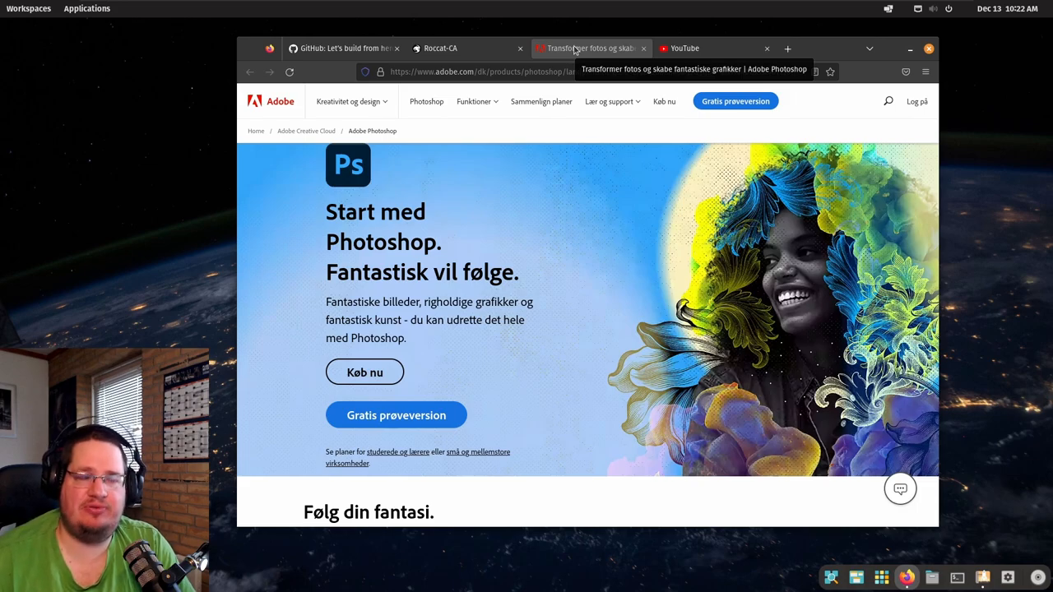
Step: Show the DistroWatch front page with its release news, glance at the Roccat store, and return to DistroWatch
click(342, 47)
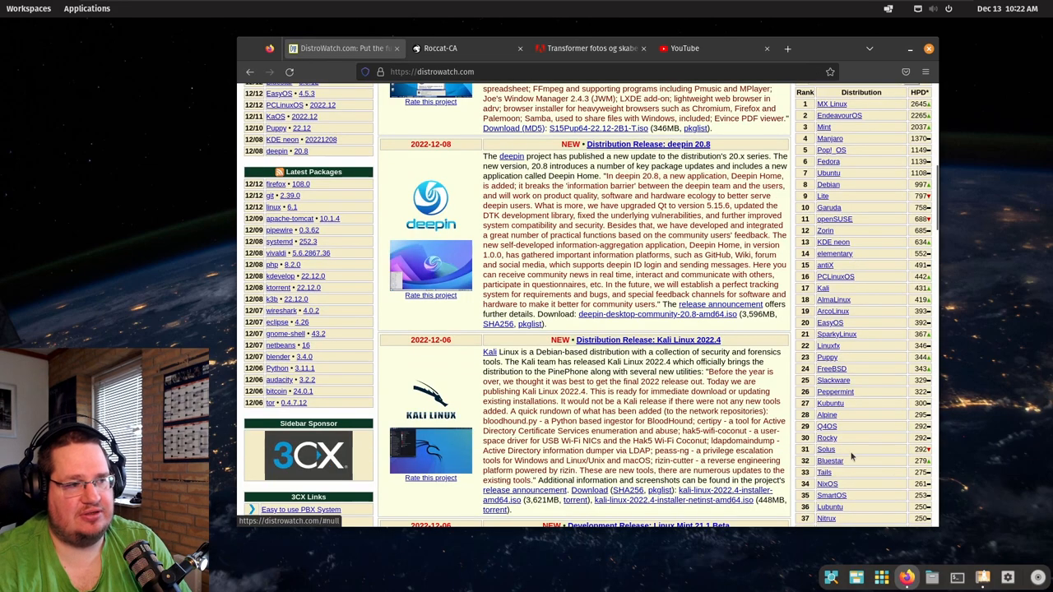
scroll(down, 3)
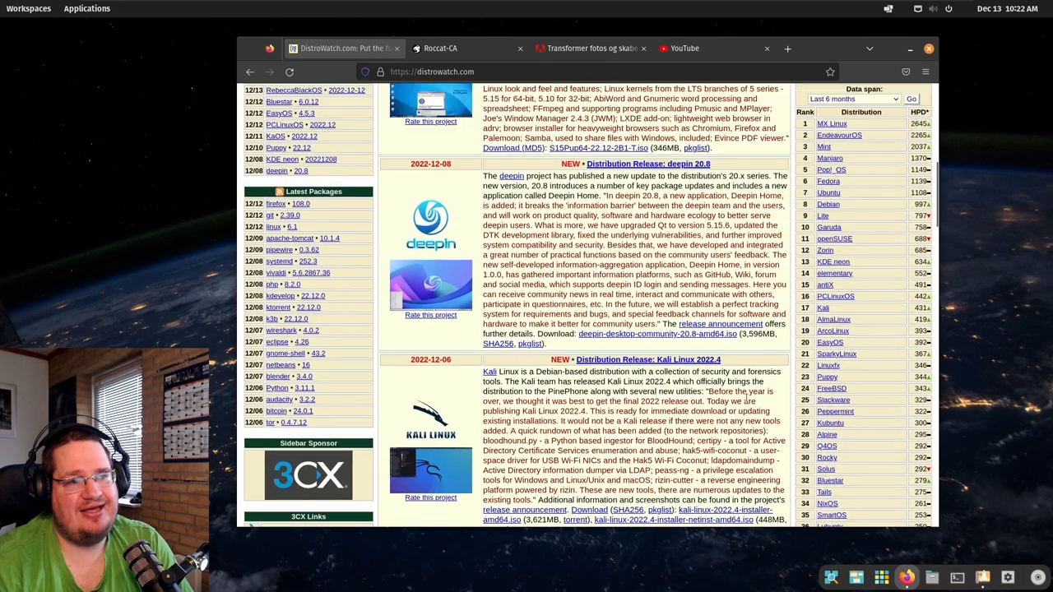
click(467, 48)
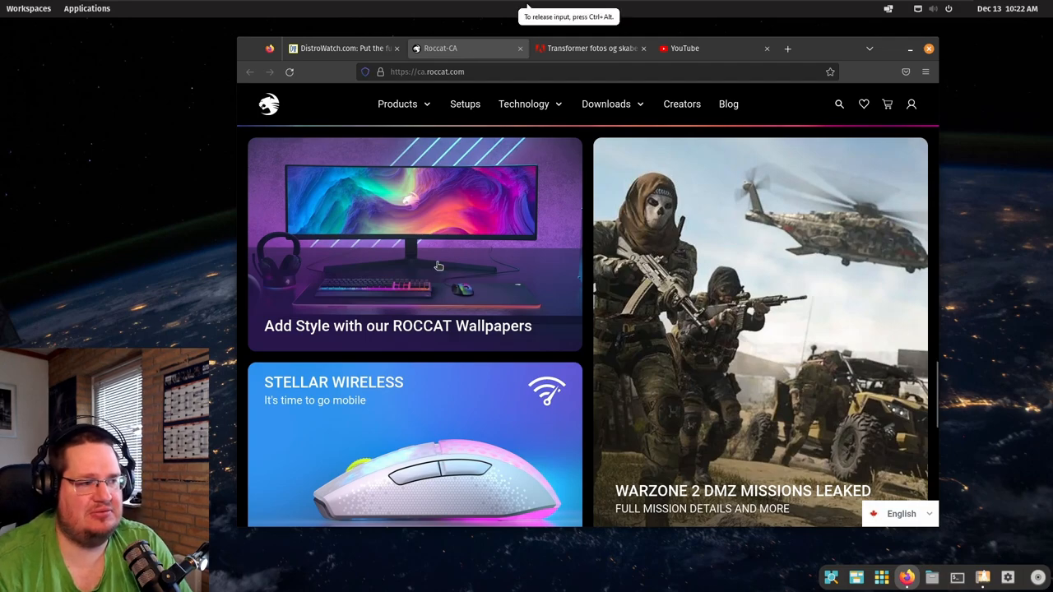
scroll(down, 3)
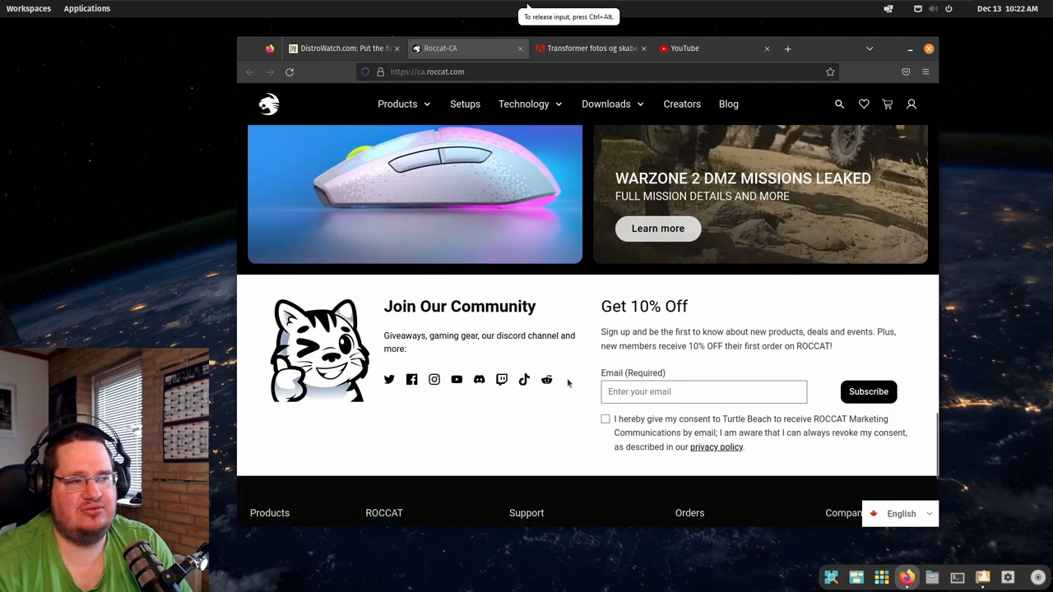
scroll(up, 3)
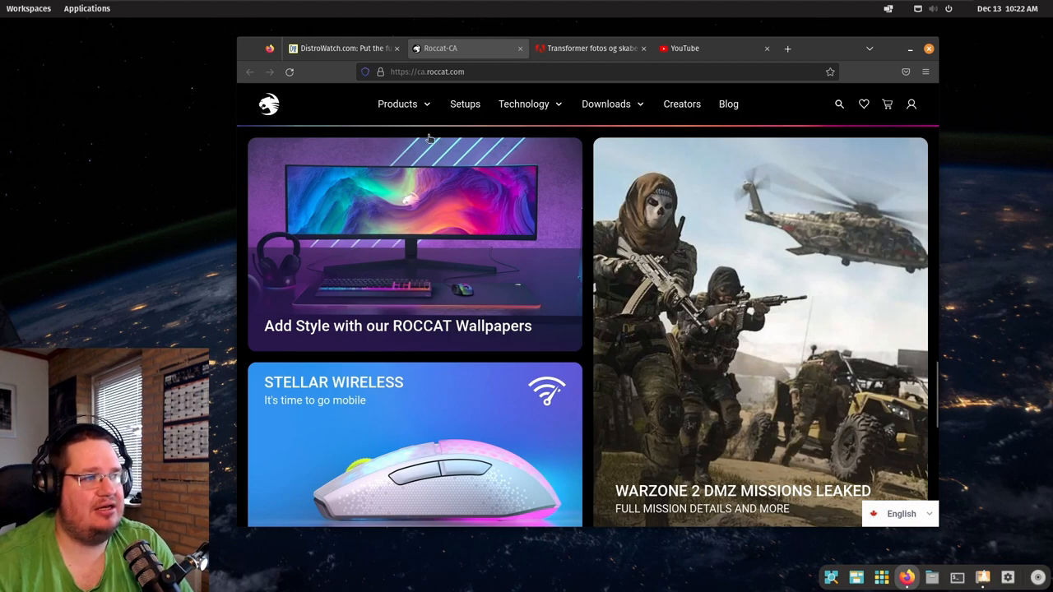
click(337, 48)
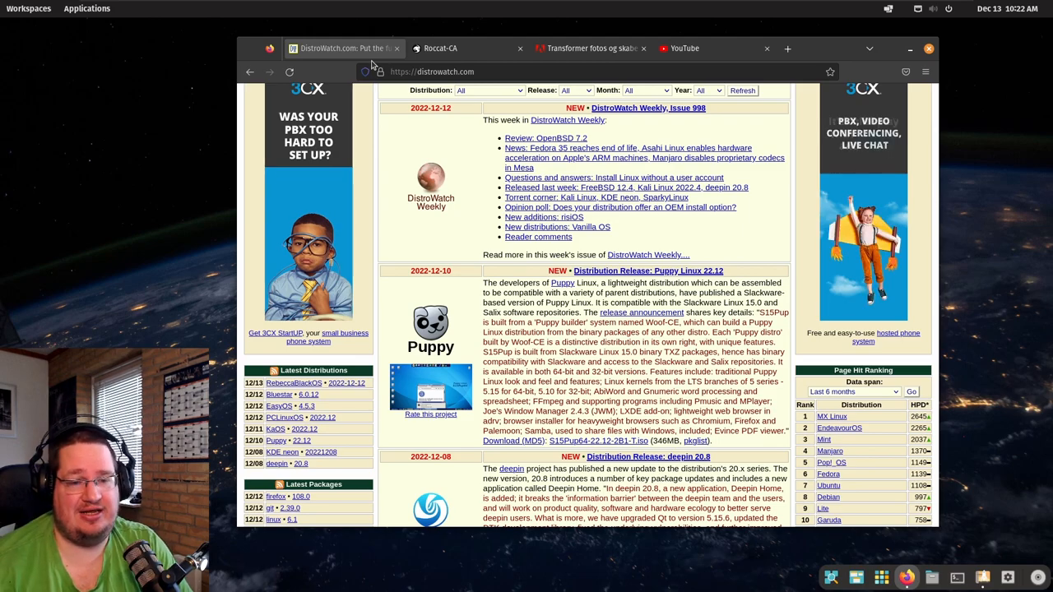
Step: Scroll DistroWatch to the Kali Linux and Linux Mint releases, then bring up the Roccat store homepage
scroll(down, 3)
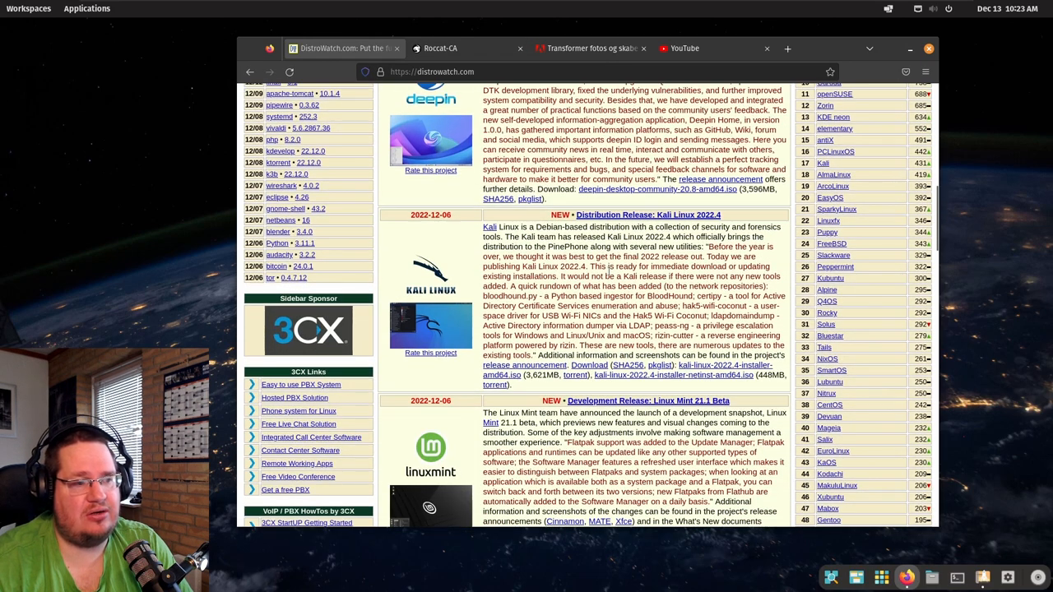
scroll(down, 3)
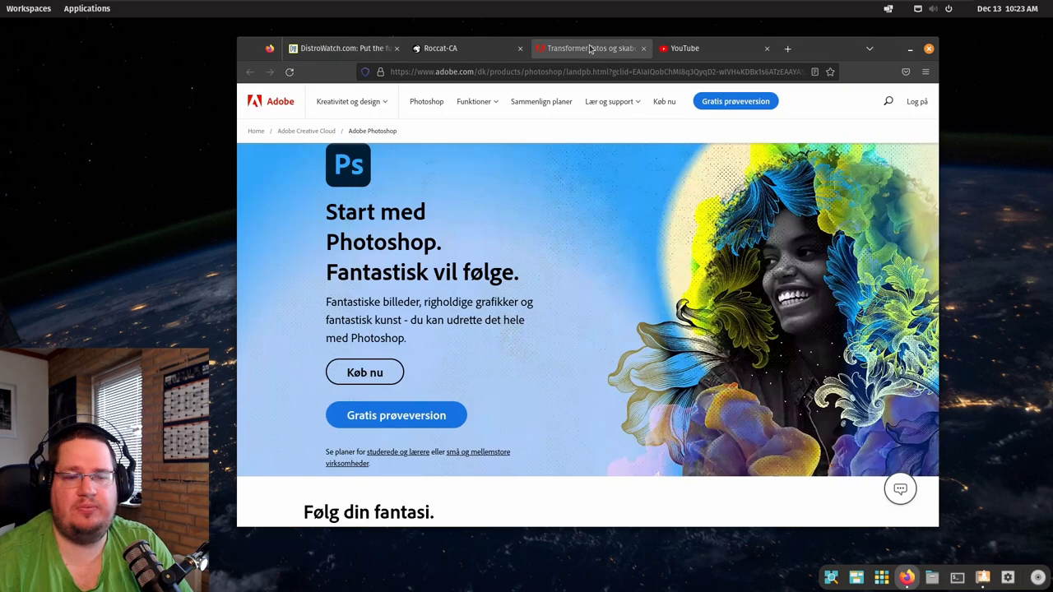
mouse_move(589, 47)
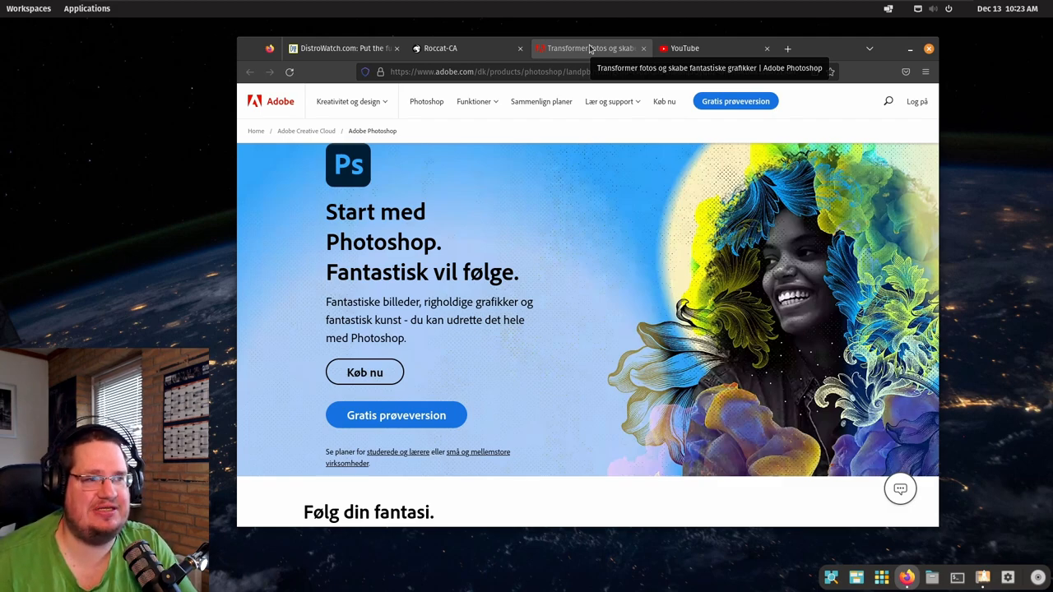
click(342, 47)
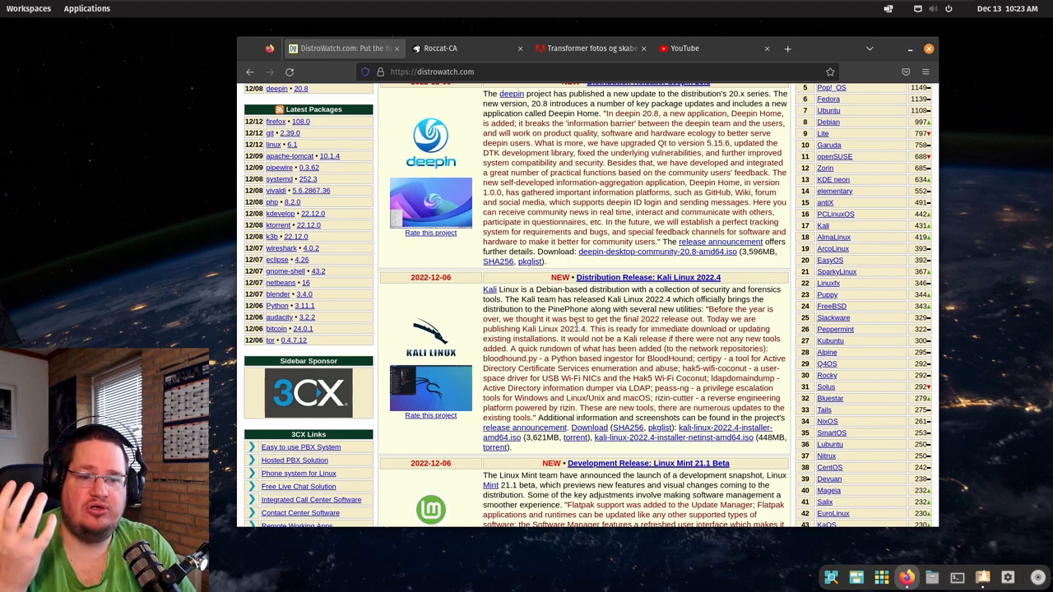
click(441, 47)
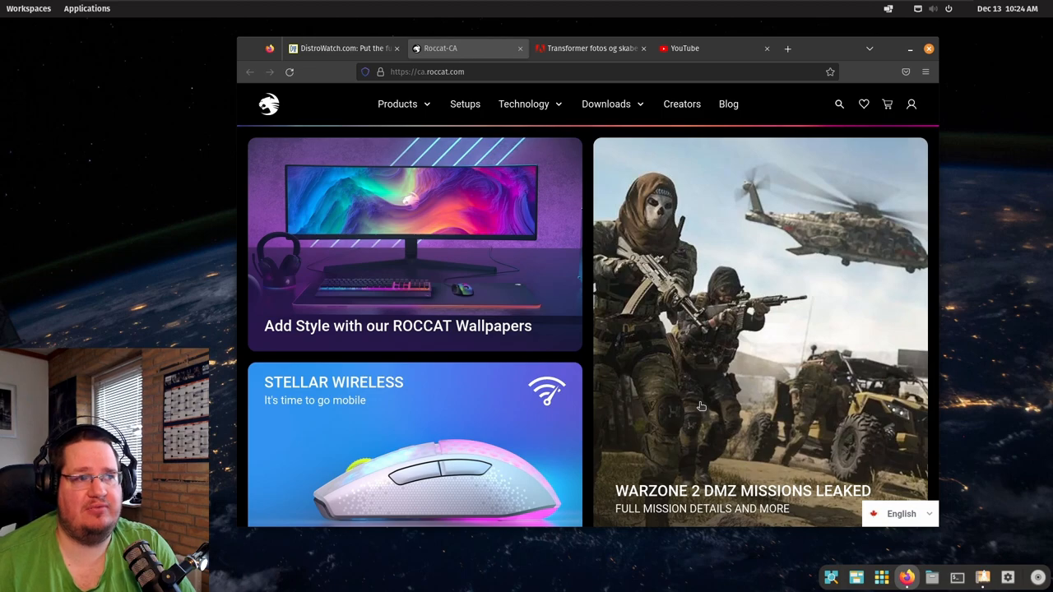
mouse_move(517, 228)
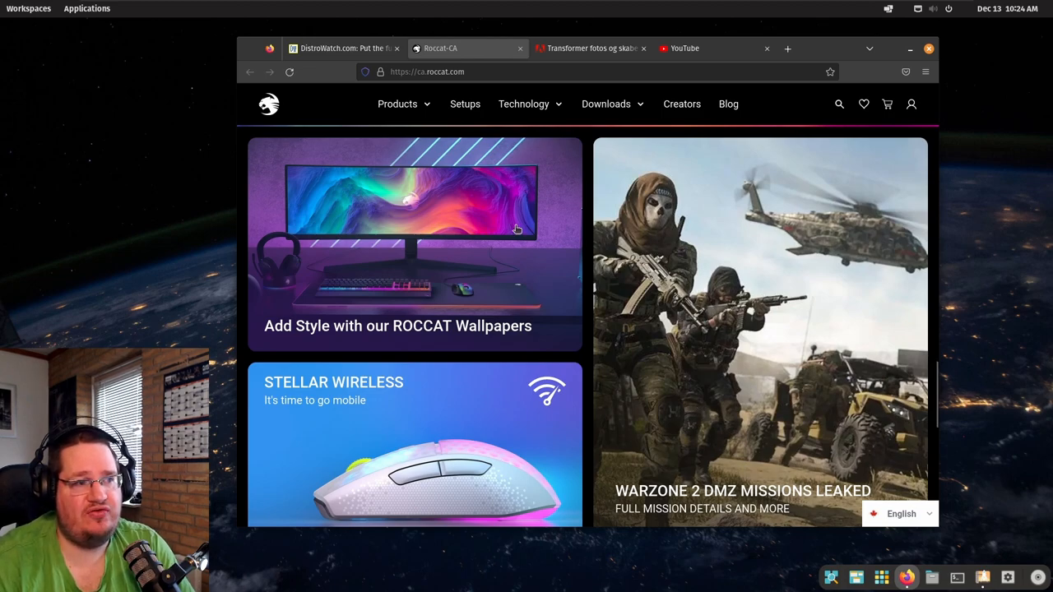
Step: Show the YouTube home feed of recommended videos, then switch to the Roccat tab
click(711, 48)
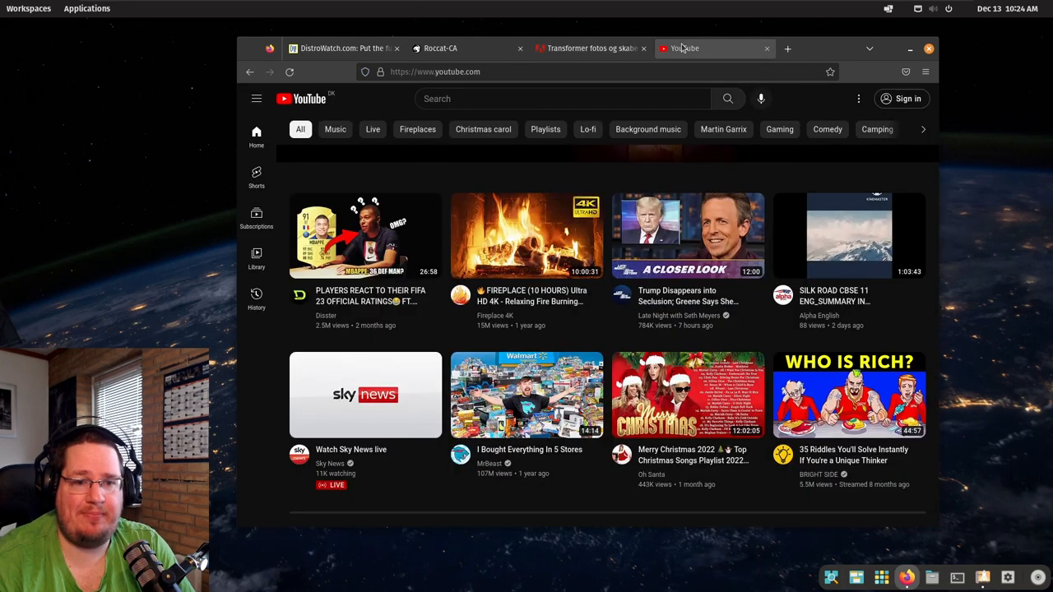
mouse_move(617, 119)
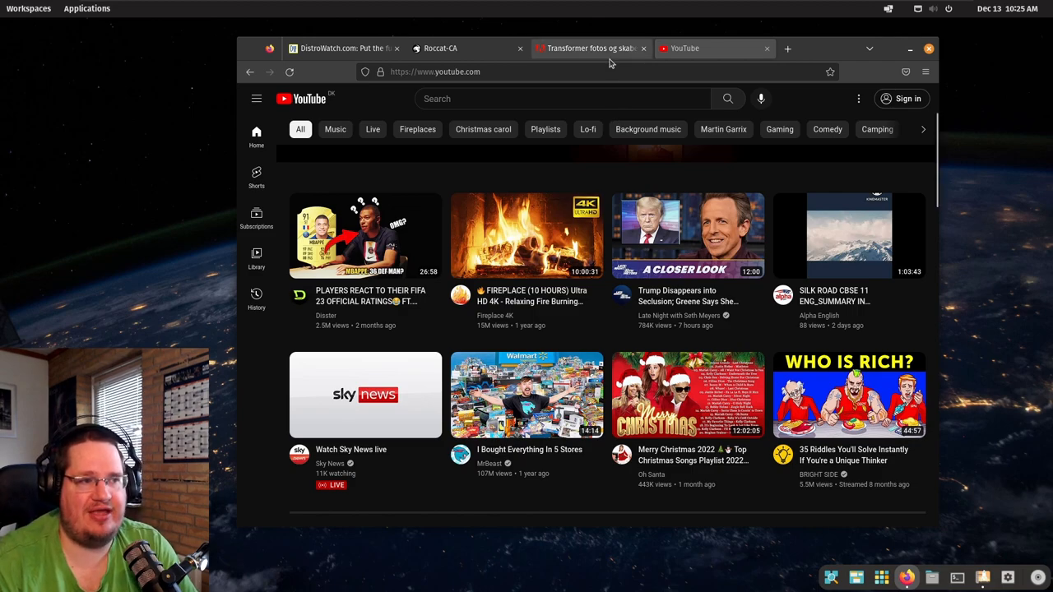
click(467, 47)
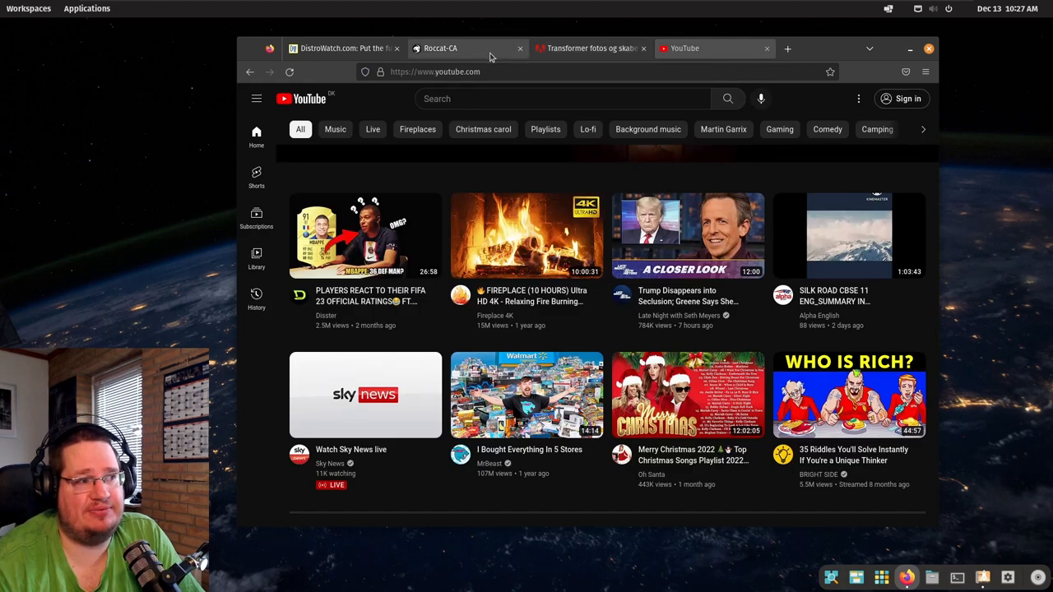
Step: Revisit the Roccat store, then return to DistroWatch scrolled up to the Puppy Linux and deepin releases
click(469, 48)
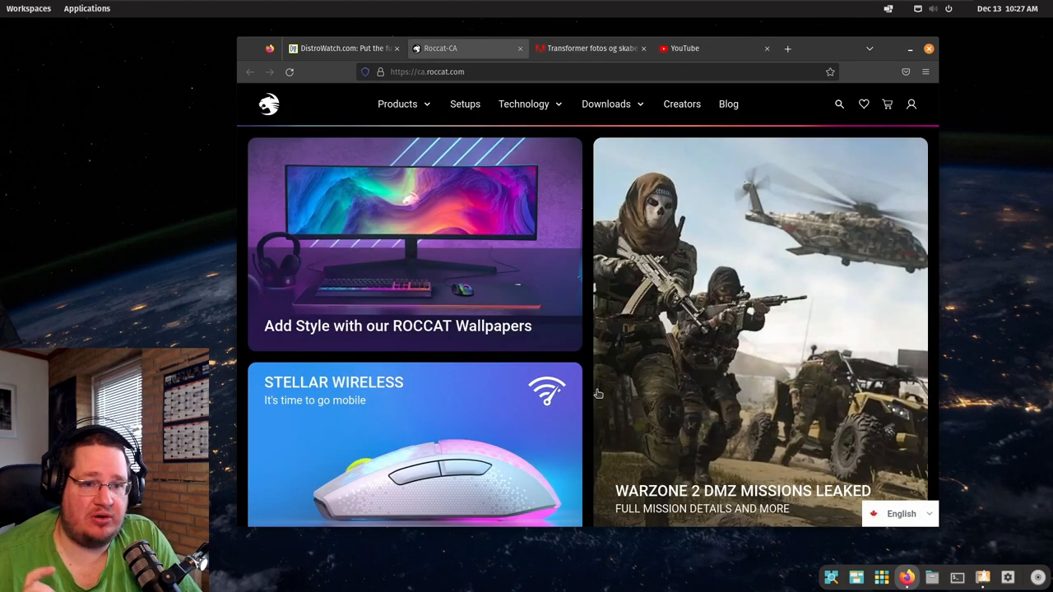
click(342, 48)
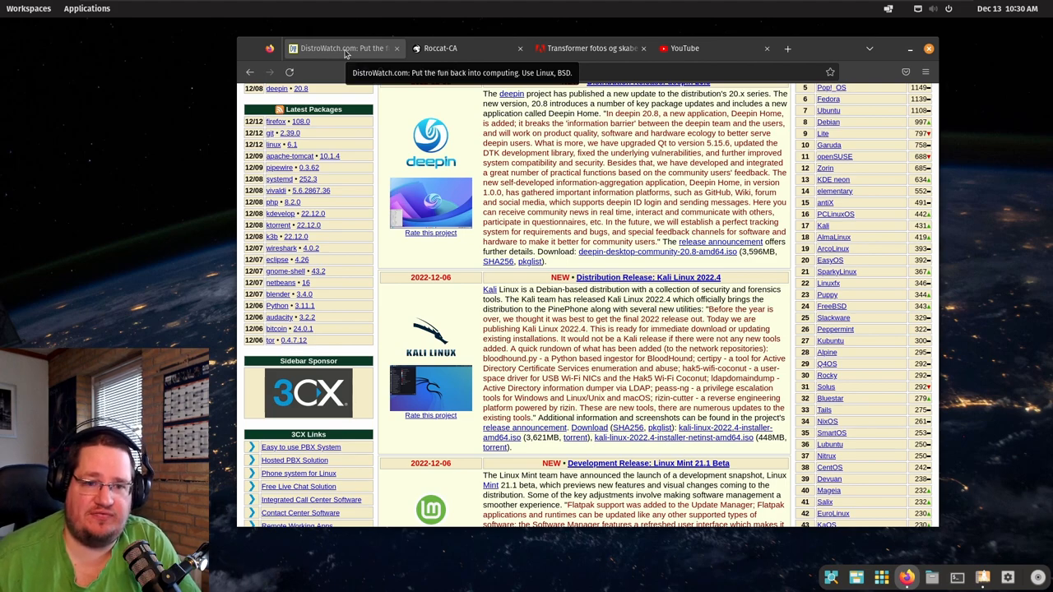
scroll(up, 3)
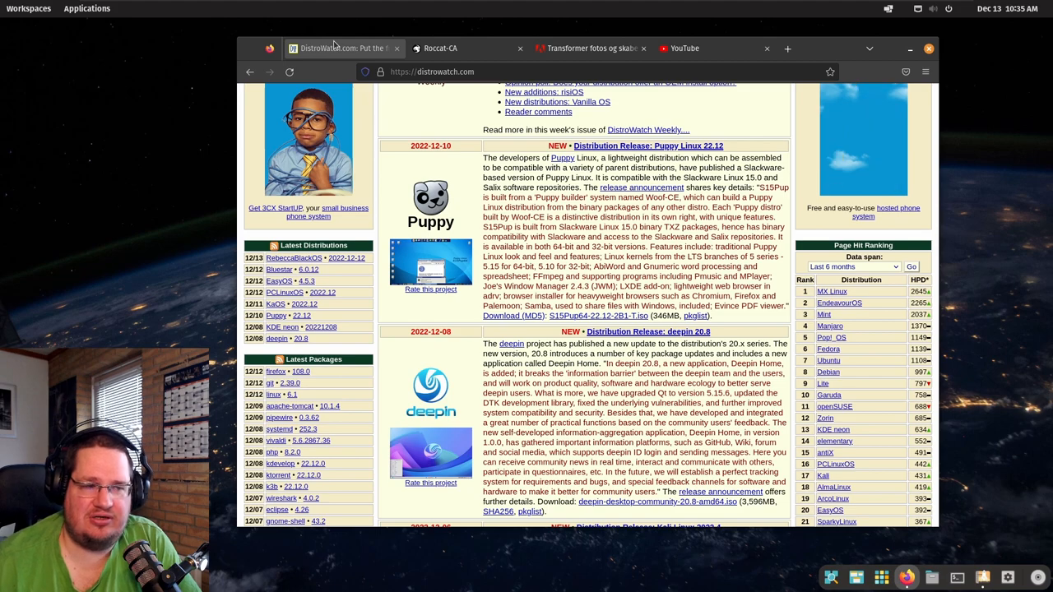